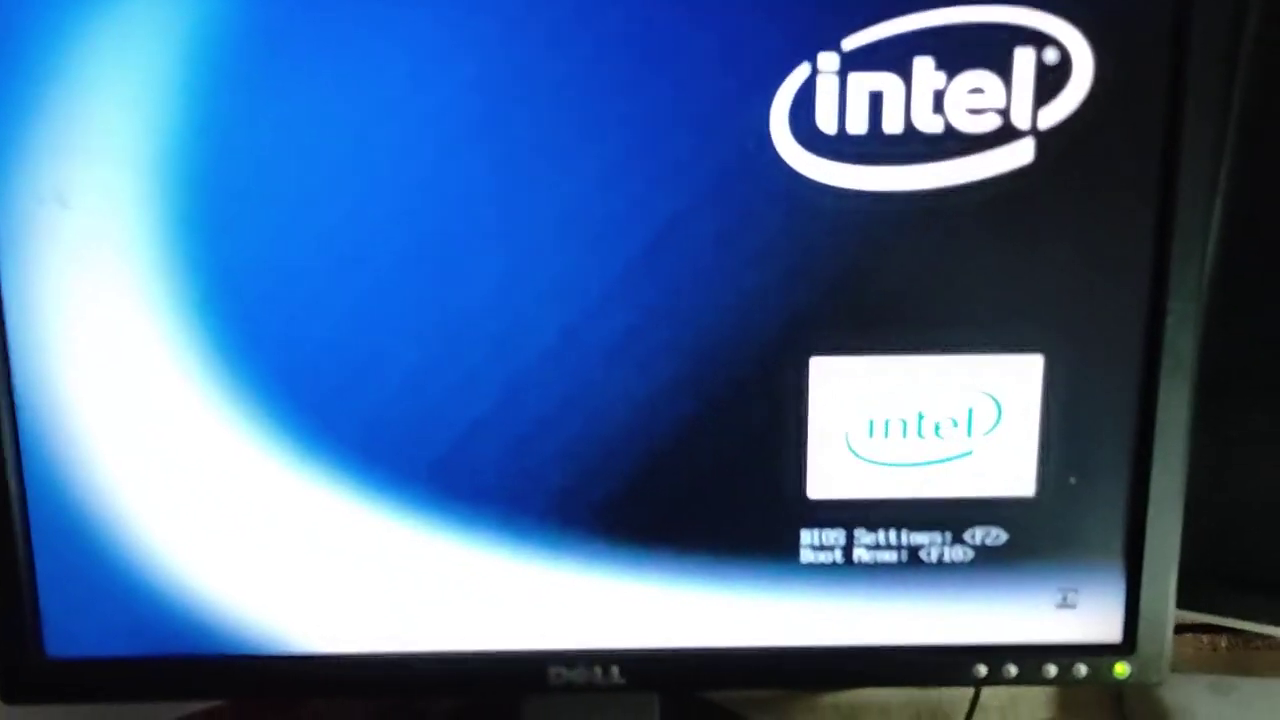
Press F2 at the Intel splash to enter BIOS setup, landing on Security settings.
{"action": "key", "text": "f2"}
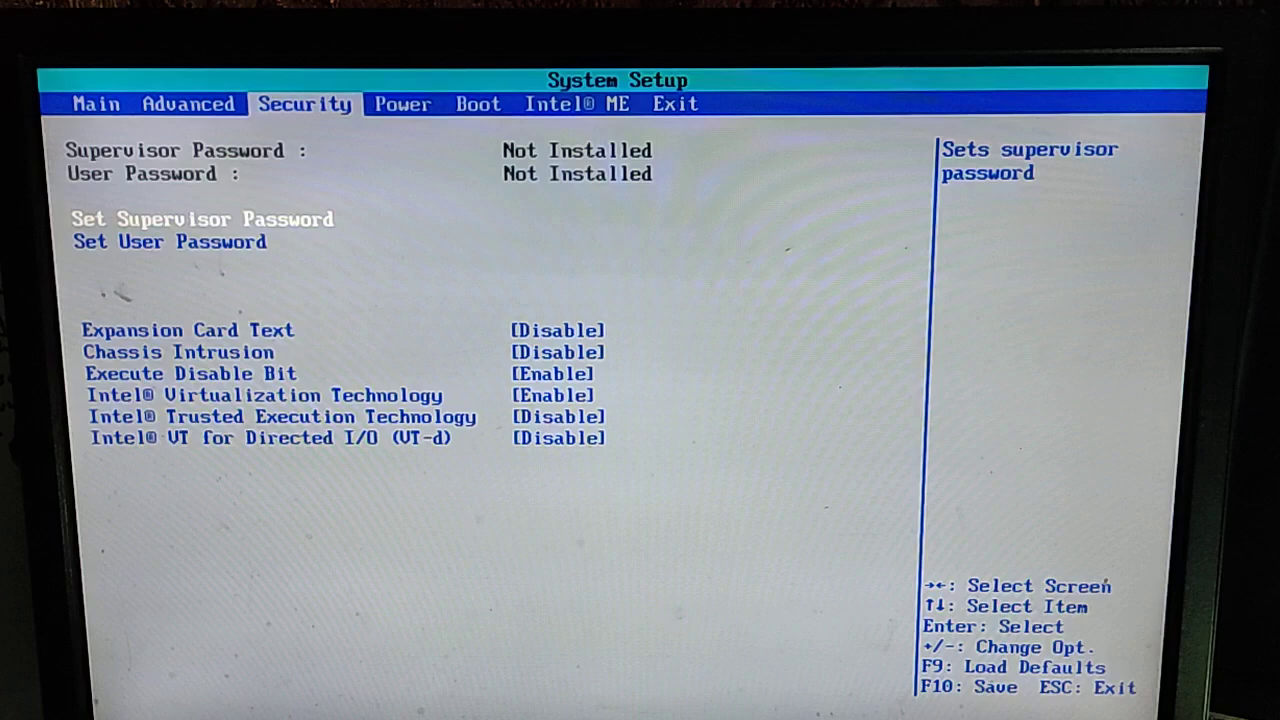
Set UEFI Boot to [Disable] on the Boot tab and bring up the Exit tab's save options.
{"action": "left_click", "coordinate": [578, 104]}
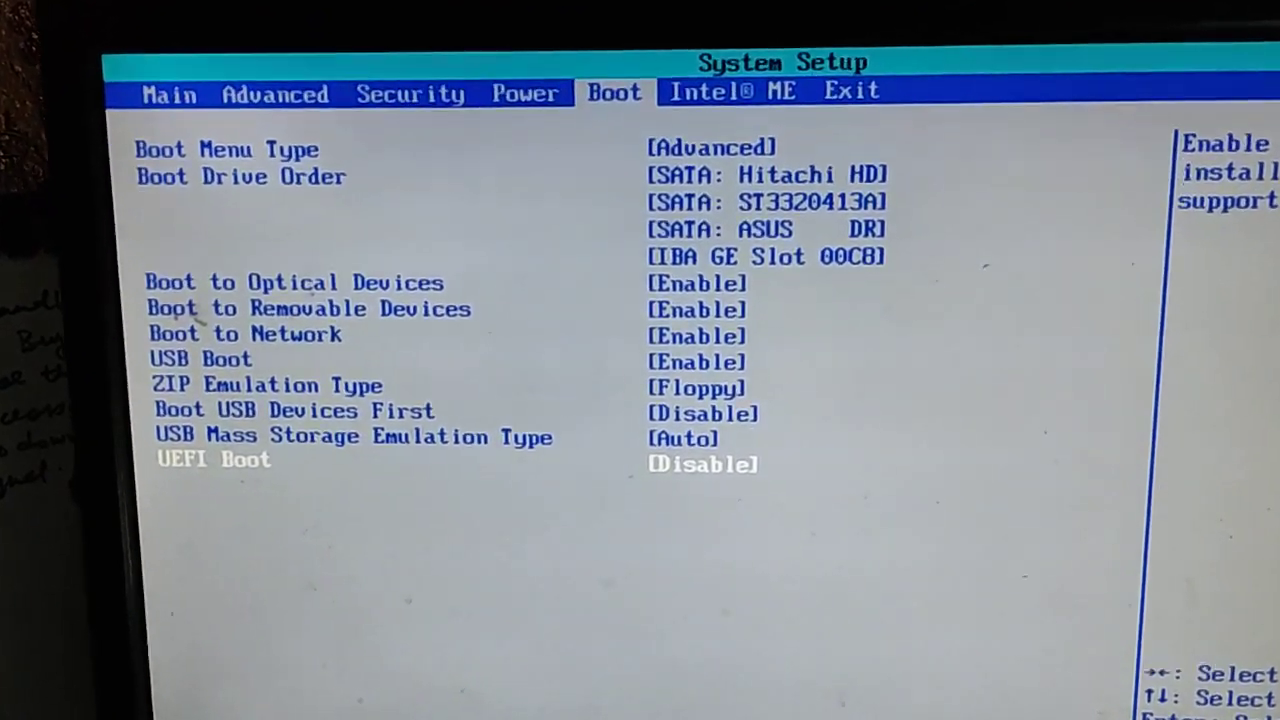
{"action": "left_click", "coordinate": [851, 91]}
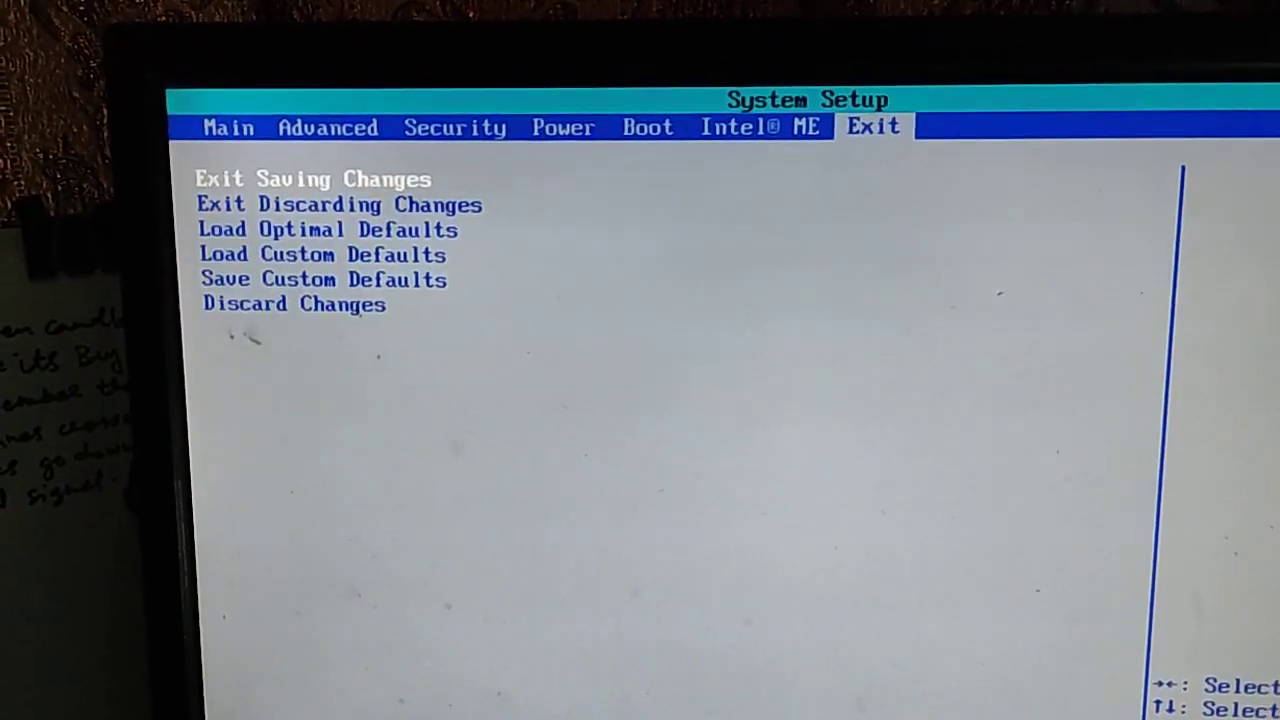